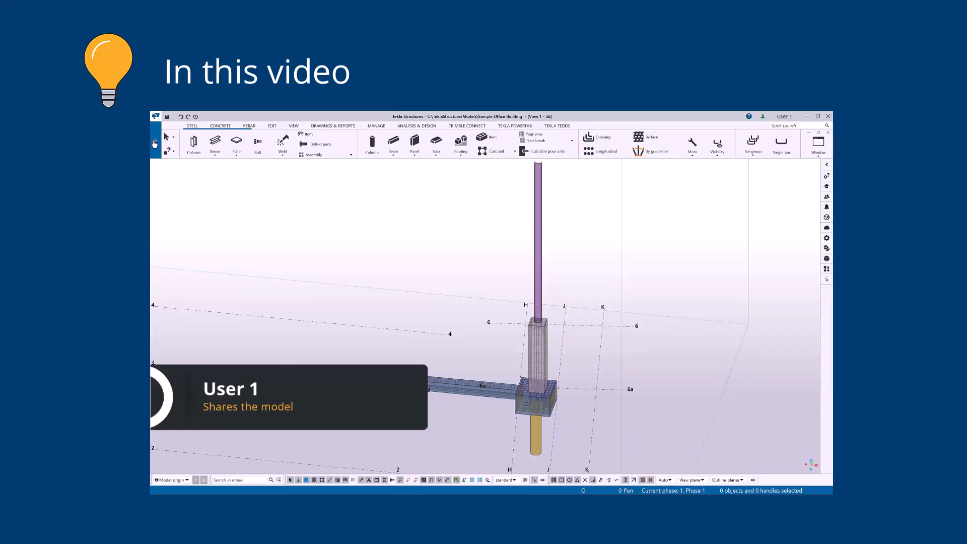
Preview sharing the model, then browse Shared models and join Sample Office Building
click(156, 116)
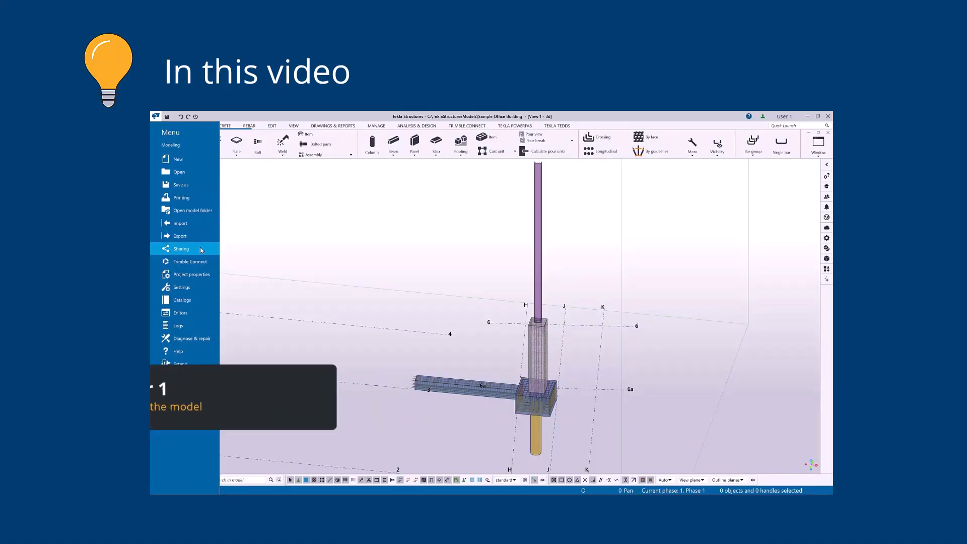
click(181, 248)
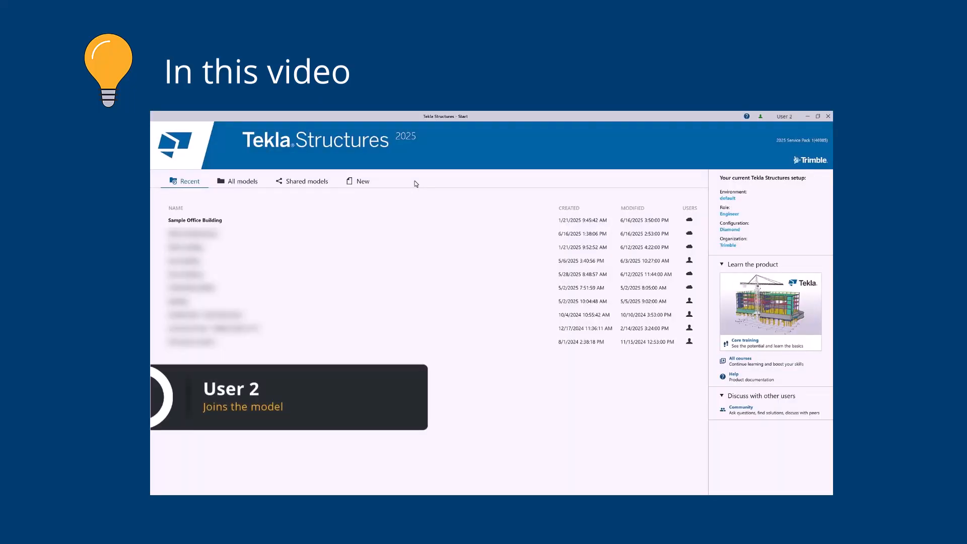
click(305, 180)
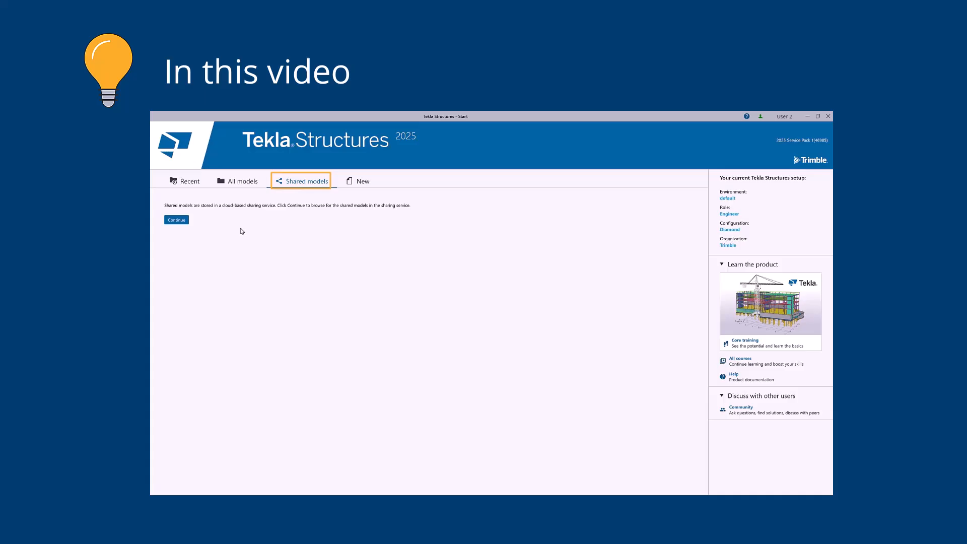
click(176, 219)
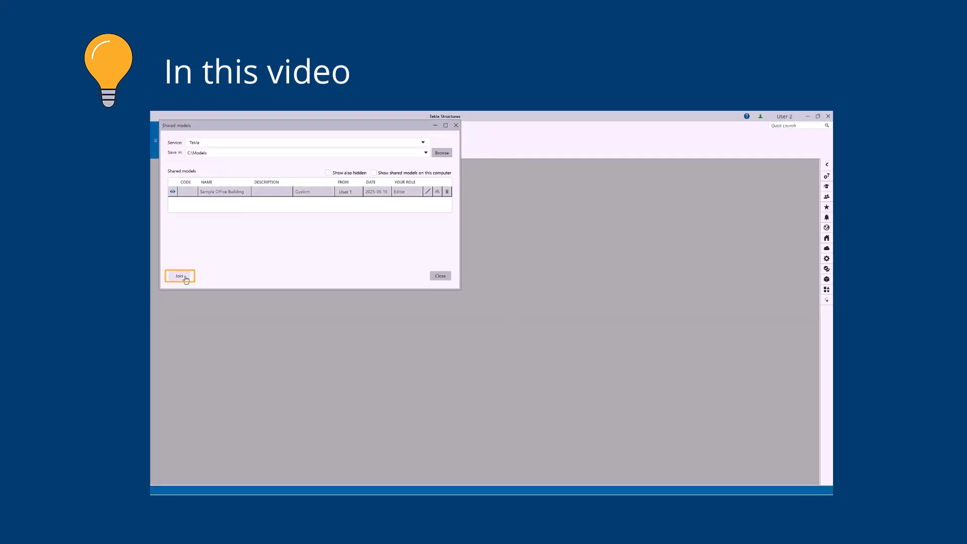
click(178, 275)
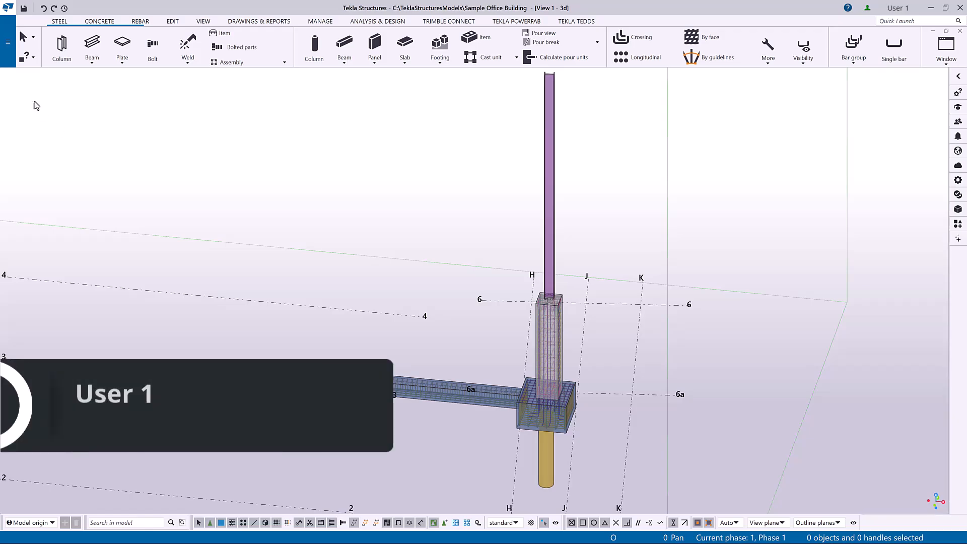
Choose Sharing from the File menu to start sharing Sample Office Building
click(9, 31)
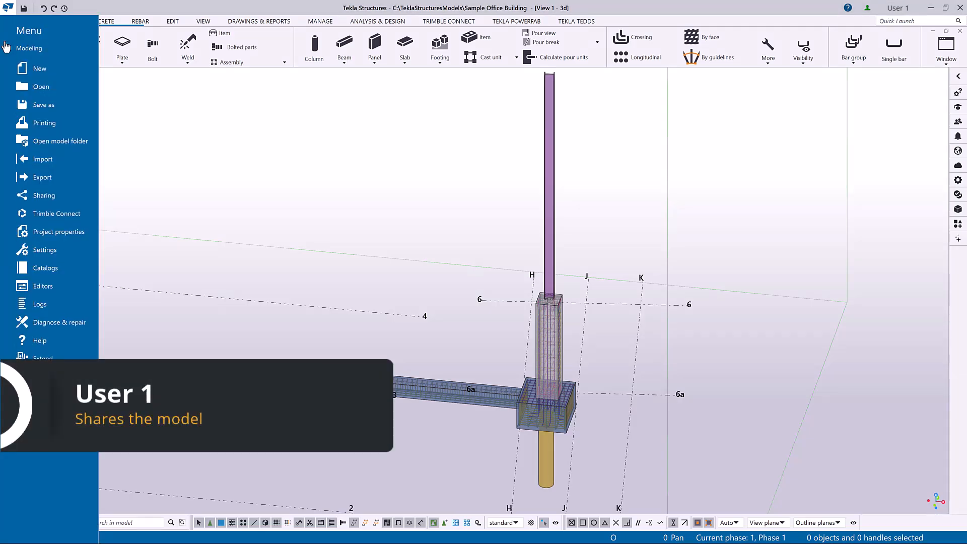
click(44, 196)
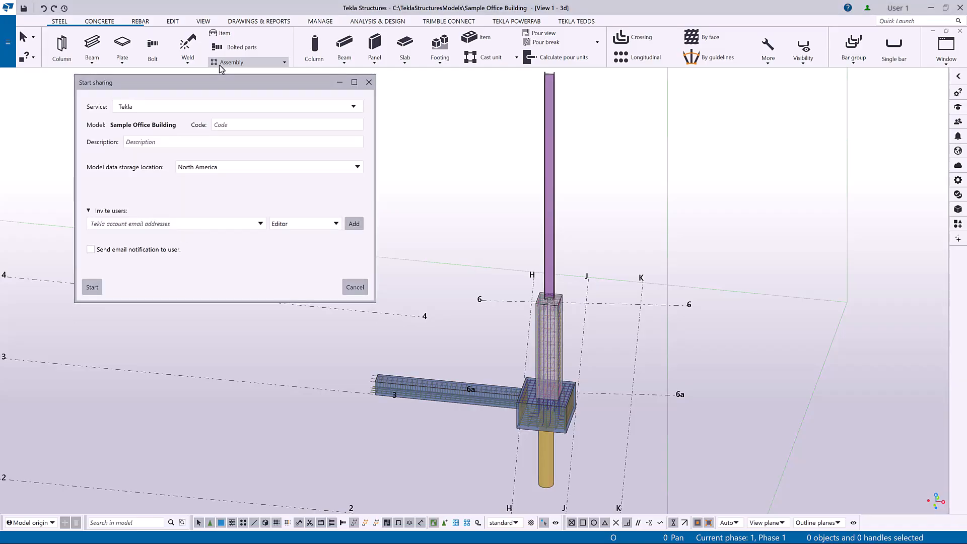
Add an invitee as Editor, email 'Please finalize the model and…', and start sharing
click(172, 223)
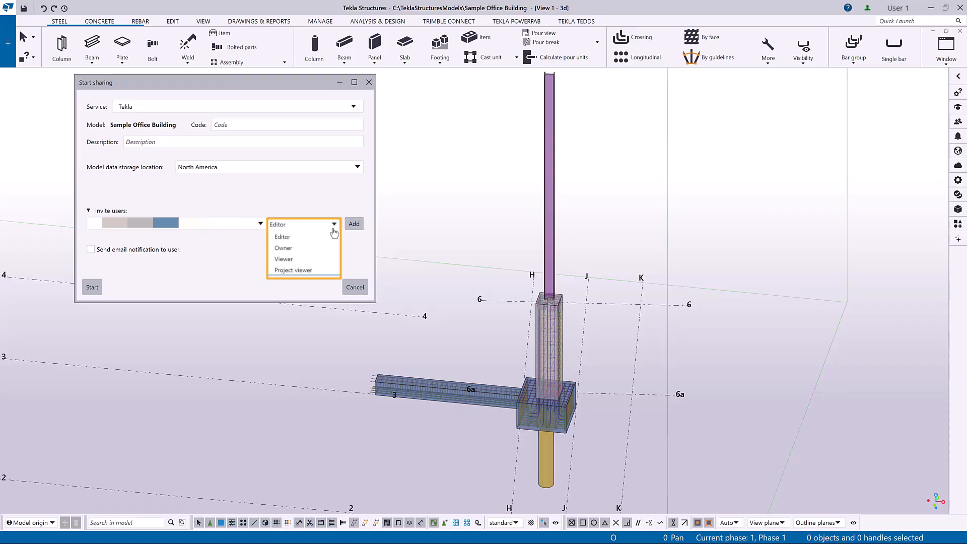
click(282, 236)
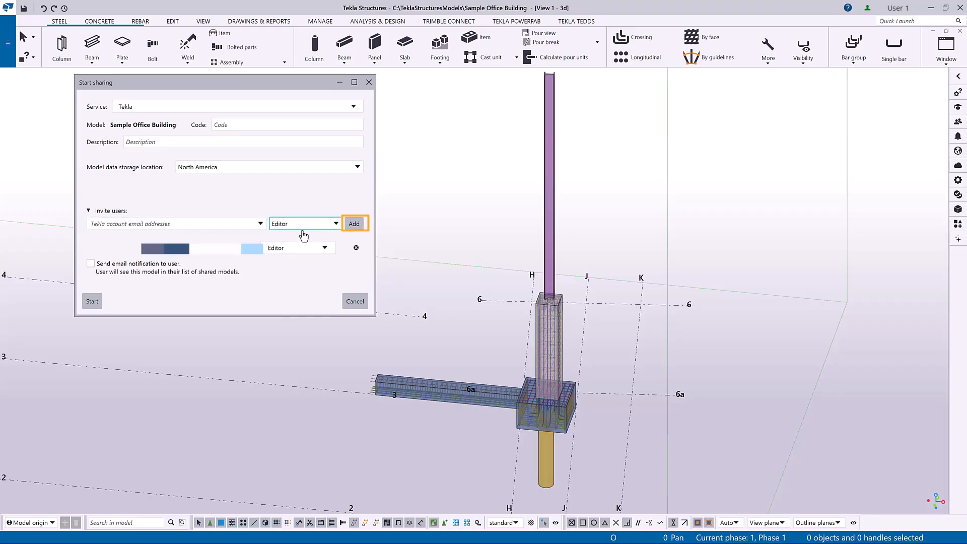
click(90, 263)
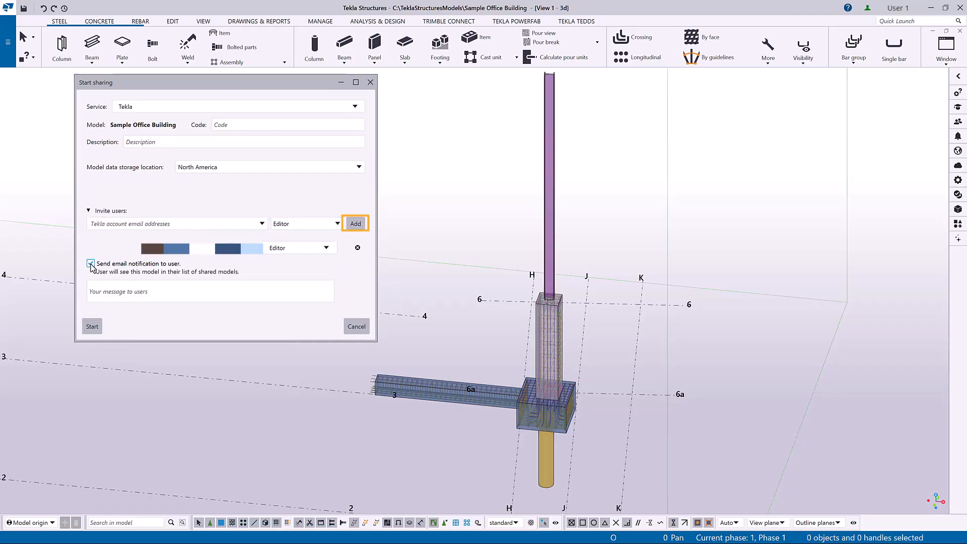
click(91, 264)
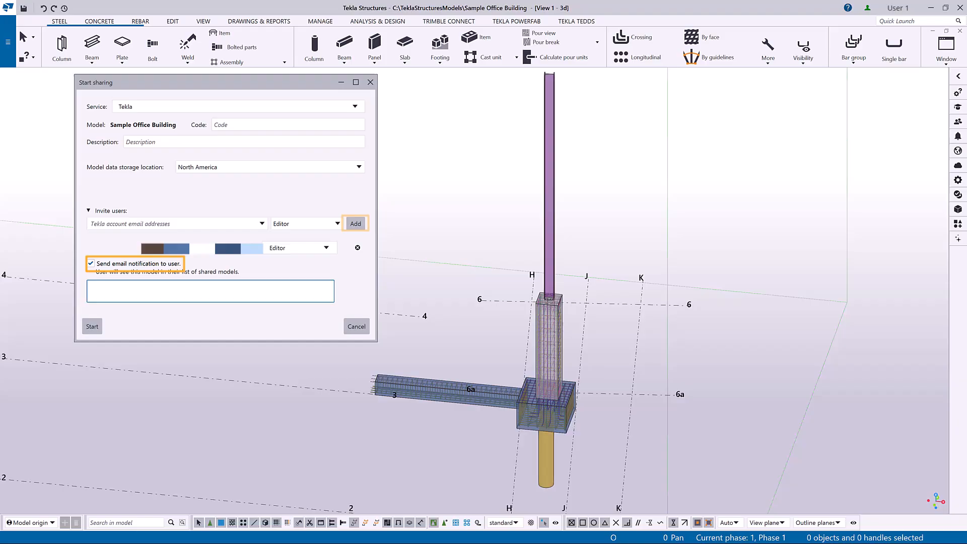
text(Please finalize the model and create a GA drawing.)
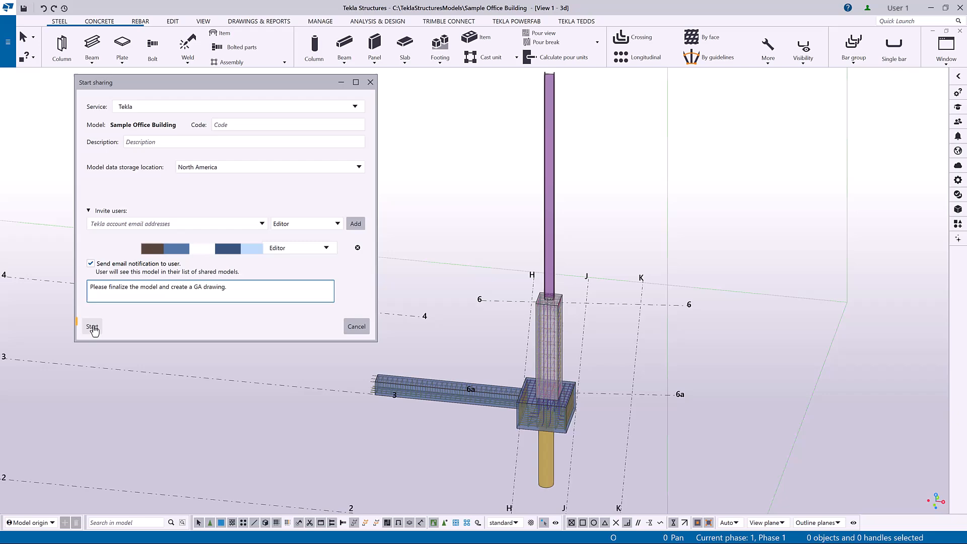
click(93, 326)
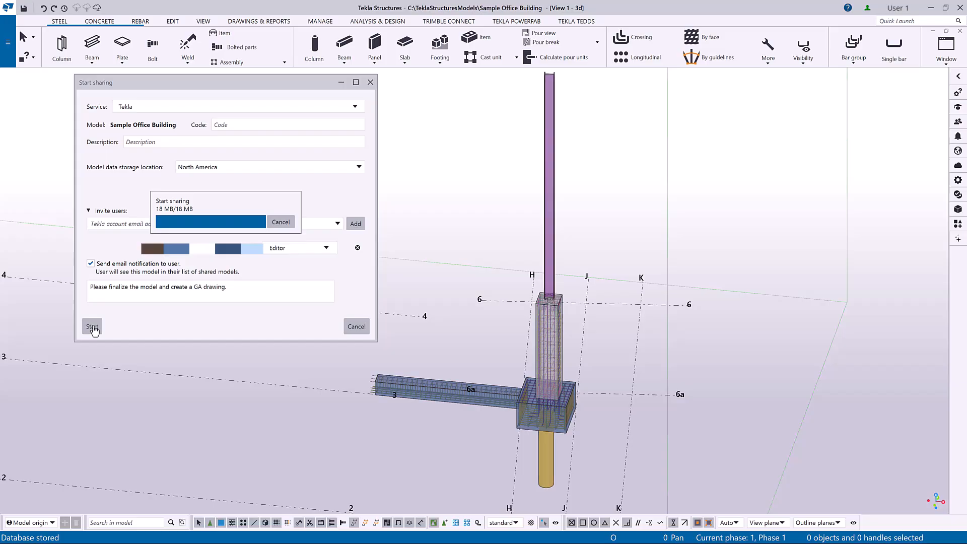
Review the model users, with User 2 as Editor, and close sharing settings
click(91, 326)
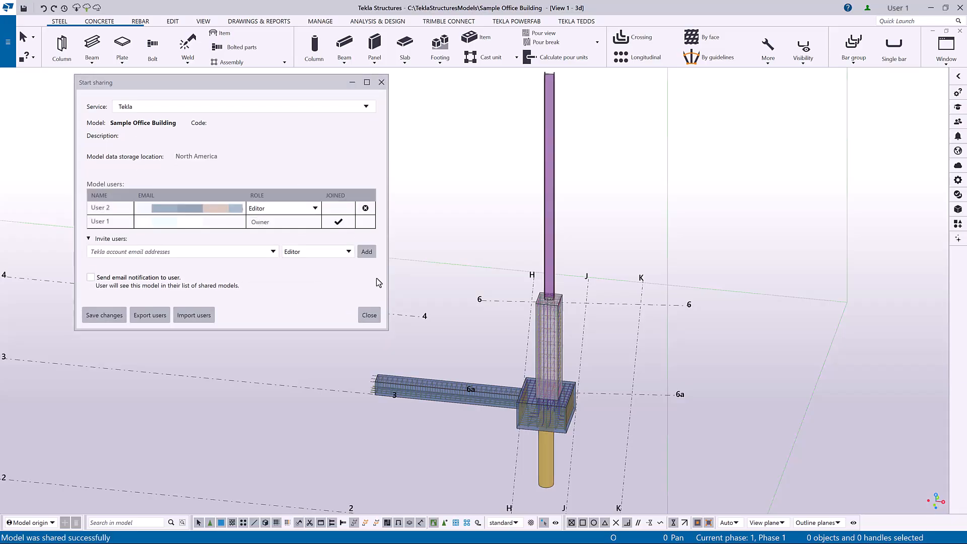
mouse_move(369, 316)
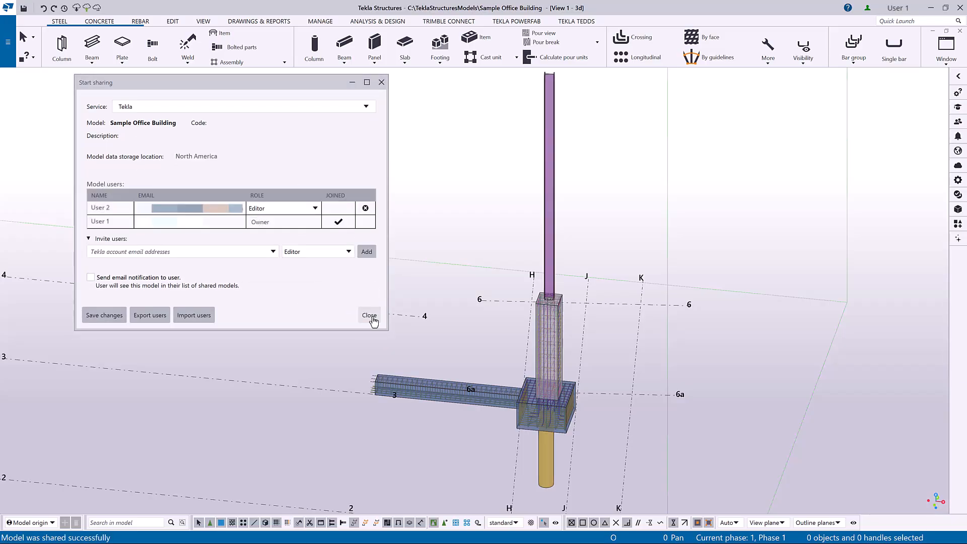
click(369, 315)
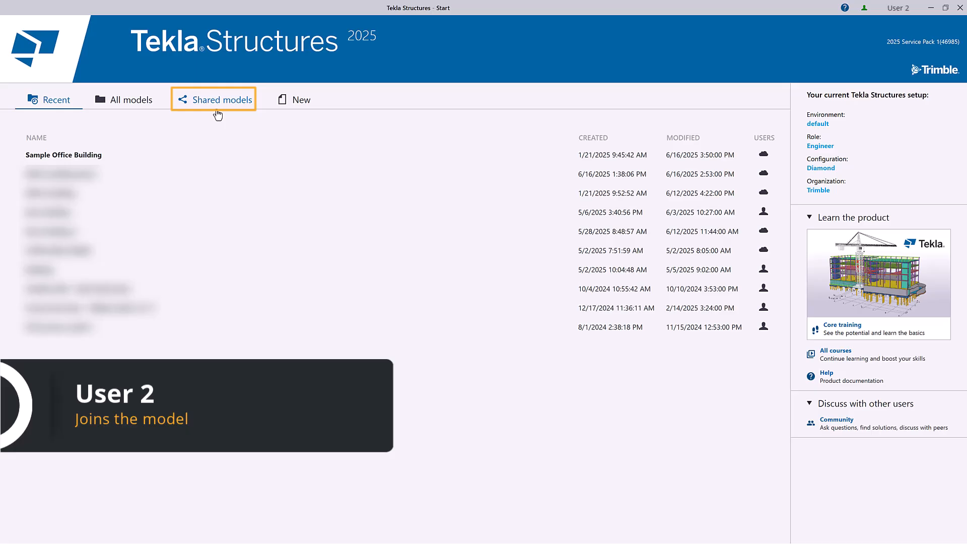
As User 2, continue from the Shared models tab to list Sample Office Building
click(220, 99)
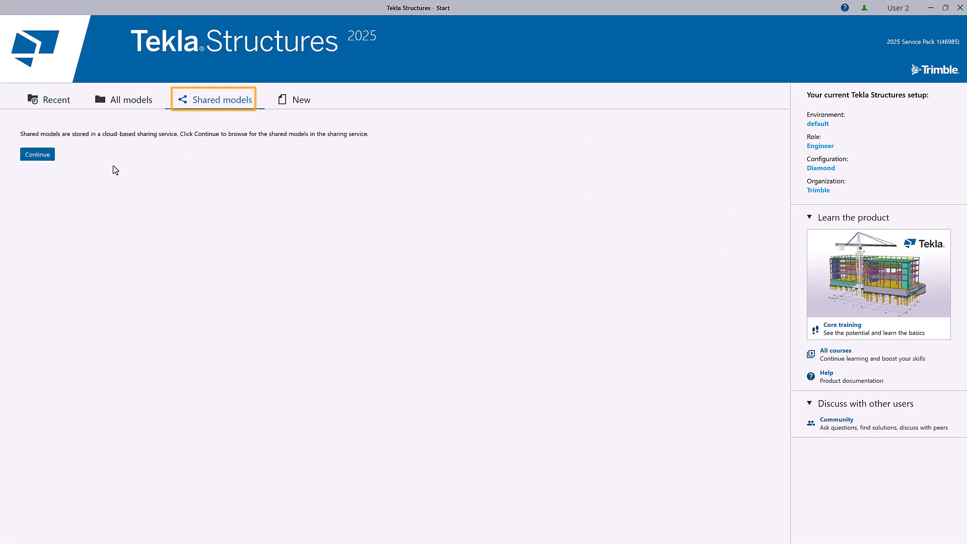
click(37, 154)
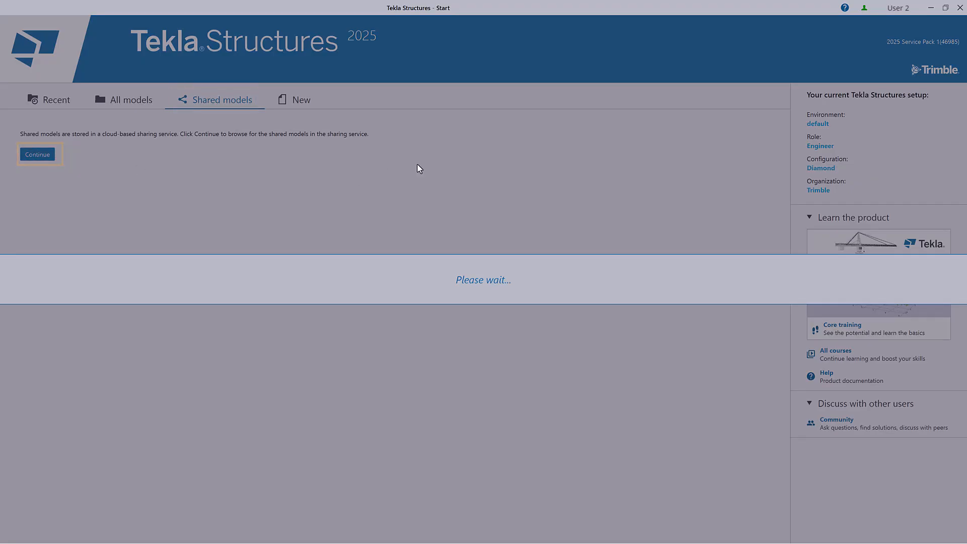
click(37, 154)
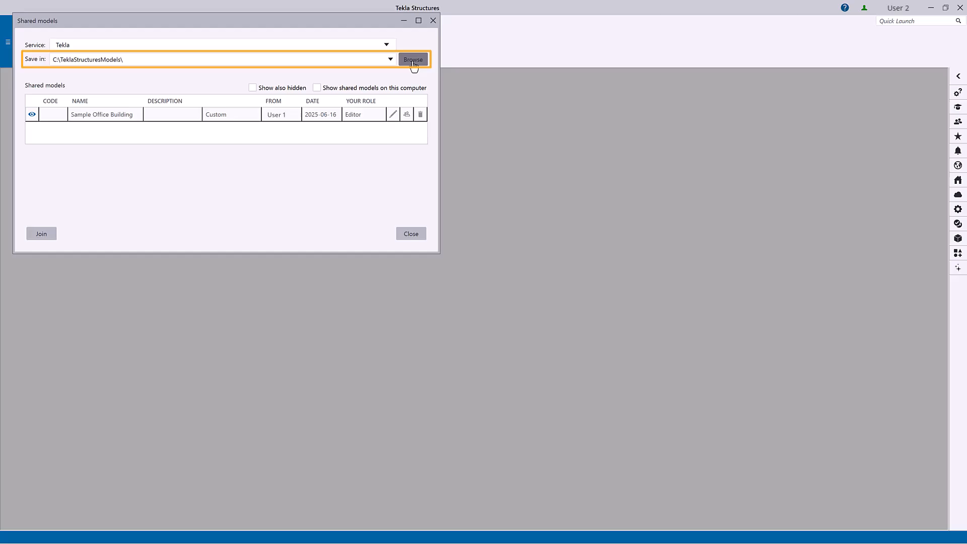
Join Sample Office Building into the C:\Models folder and confirm the join
click(412, 60)
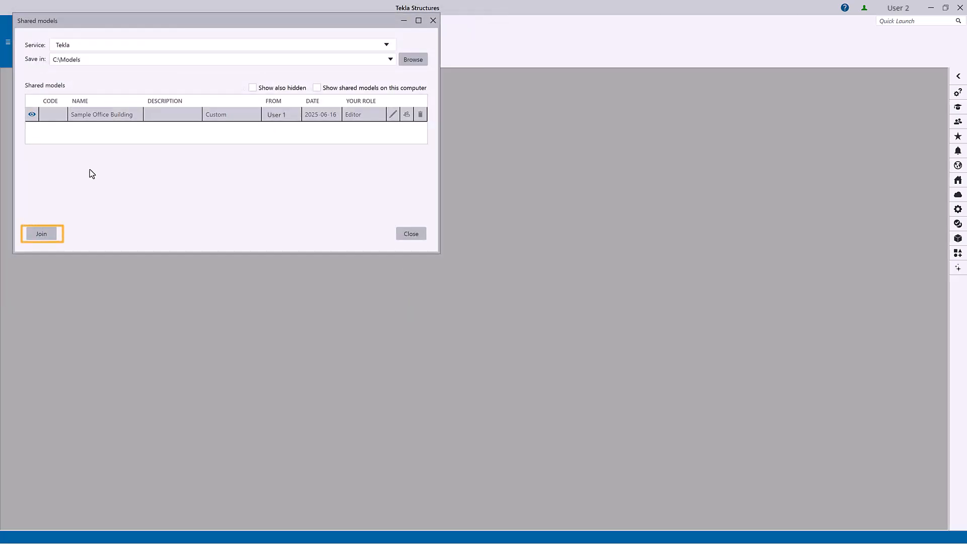
click(41, 233)
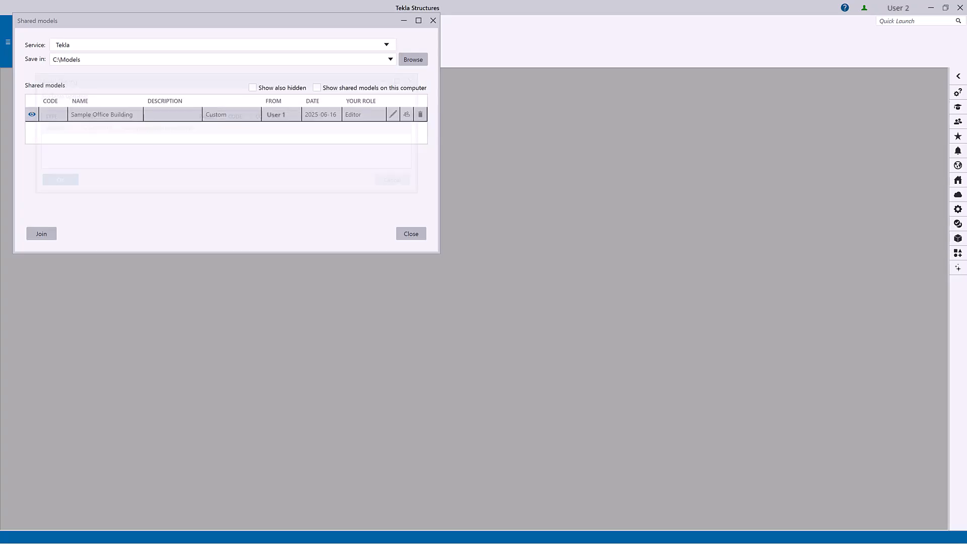
click(41, 234)
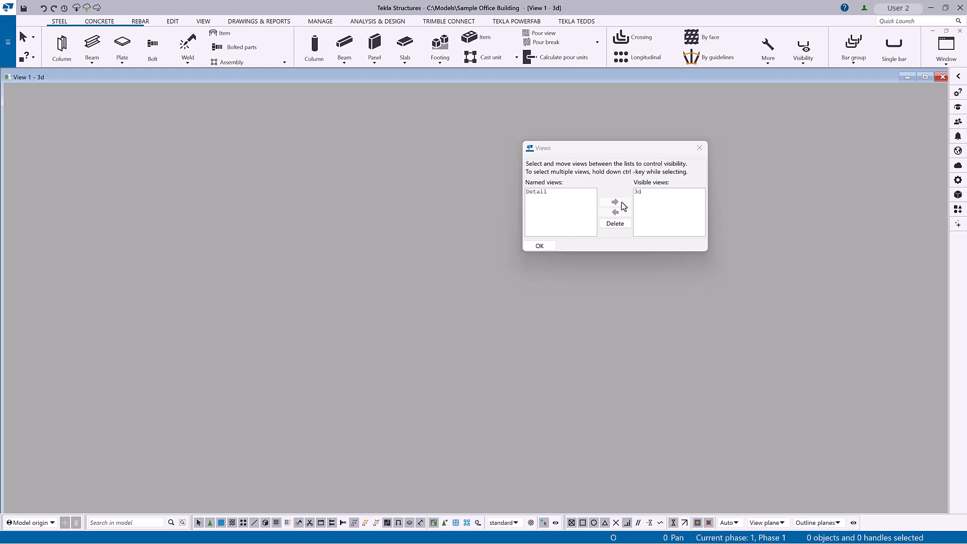
Accept the views, modify the pad footing, and create a GA drawing from 3d view
click(539, 246)
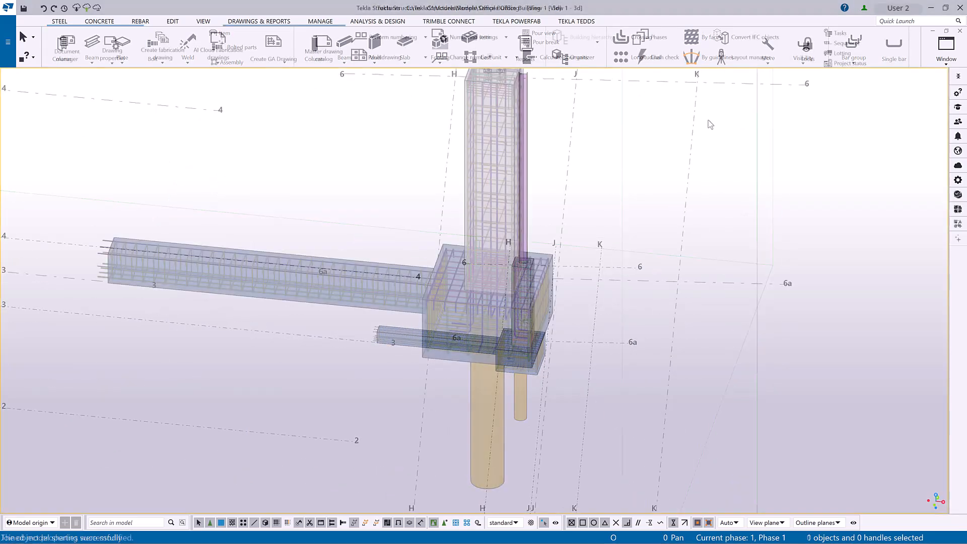
click(404, 302)
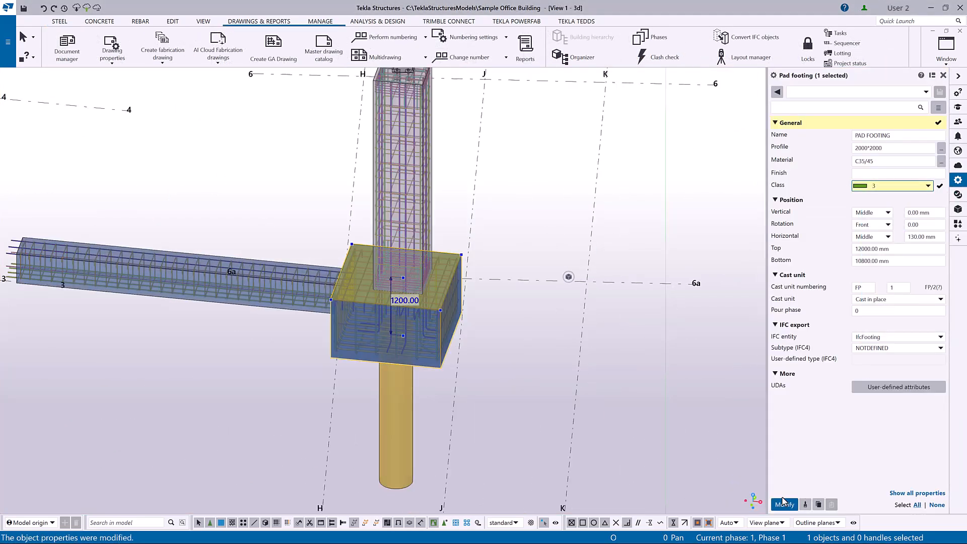
click(273, 47)
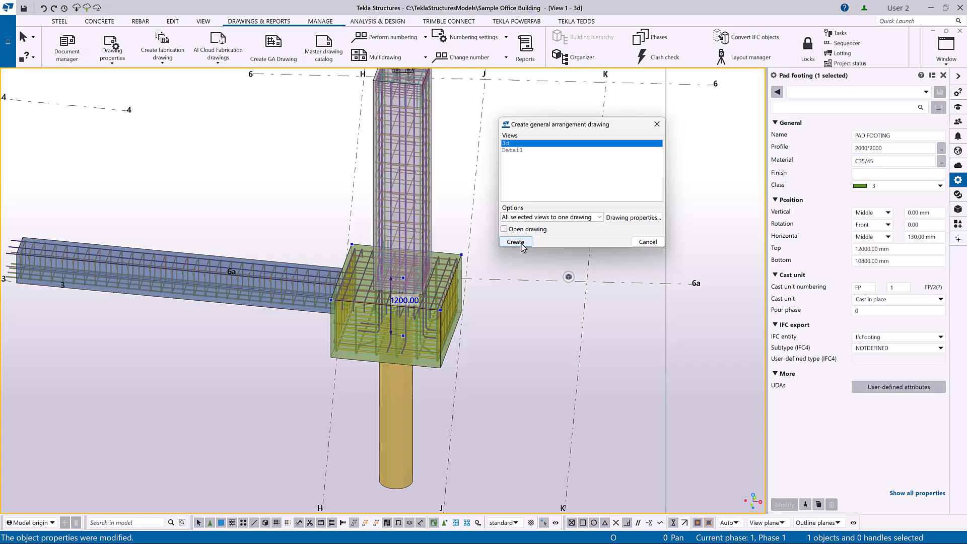
click(515, 241)
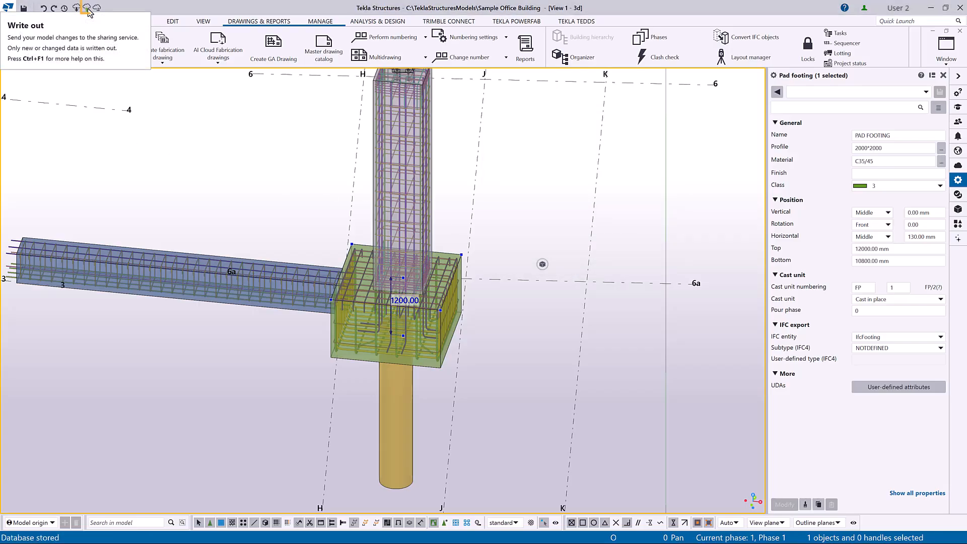
Write out the changes with the comment '…created a GA drawing.'
click(77, 8)
text(Finalized the pad footing and)
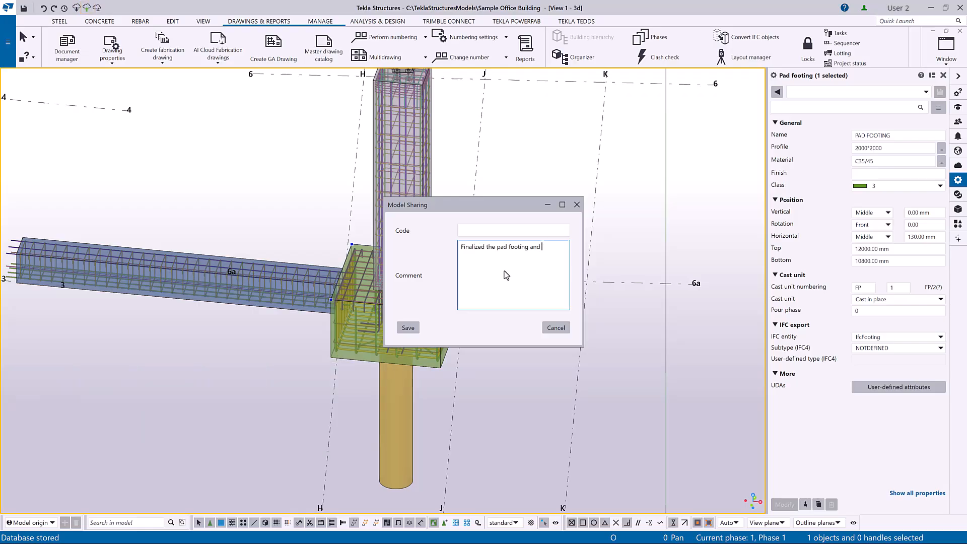
text(created a GA)
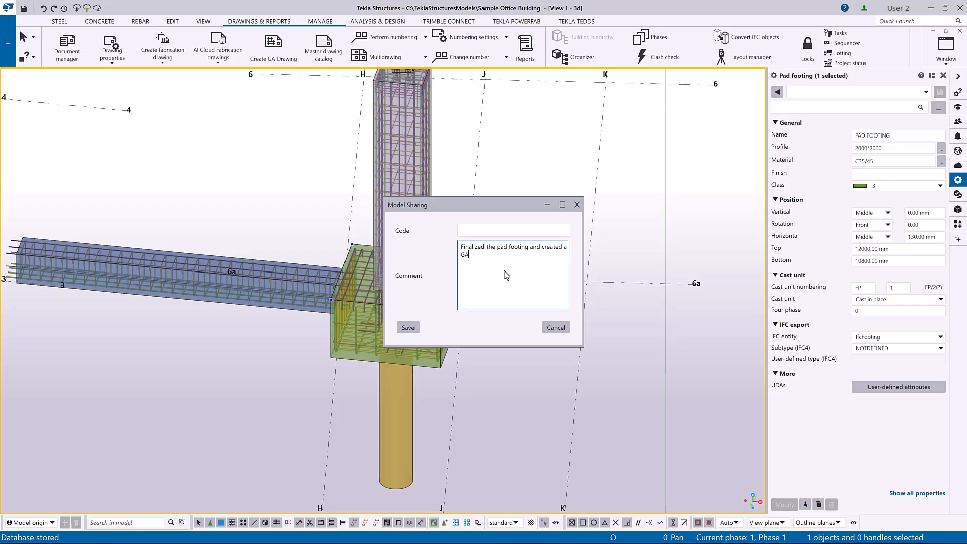
text(drawing.)
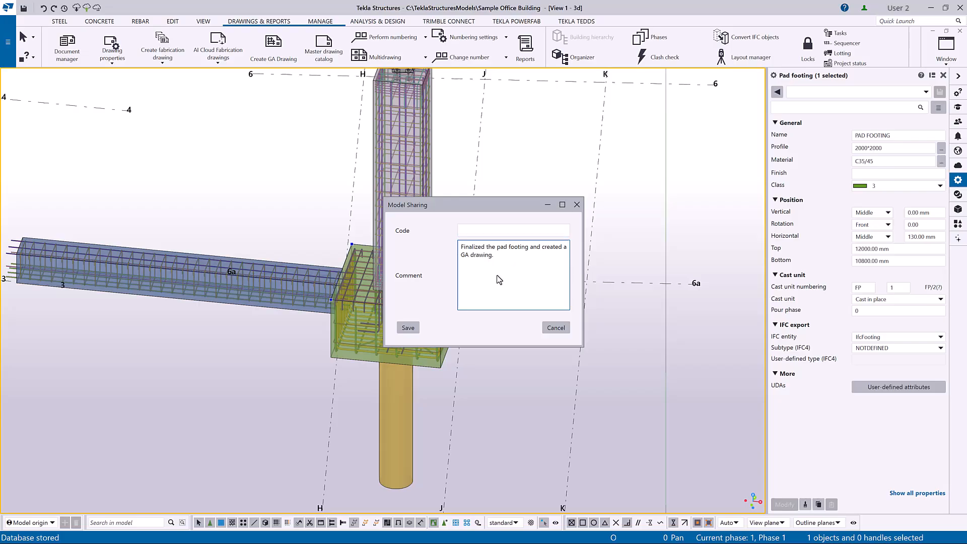
click(407, 327)
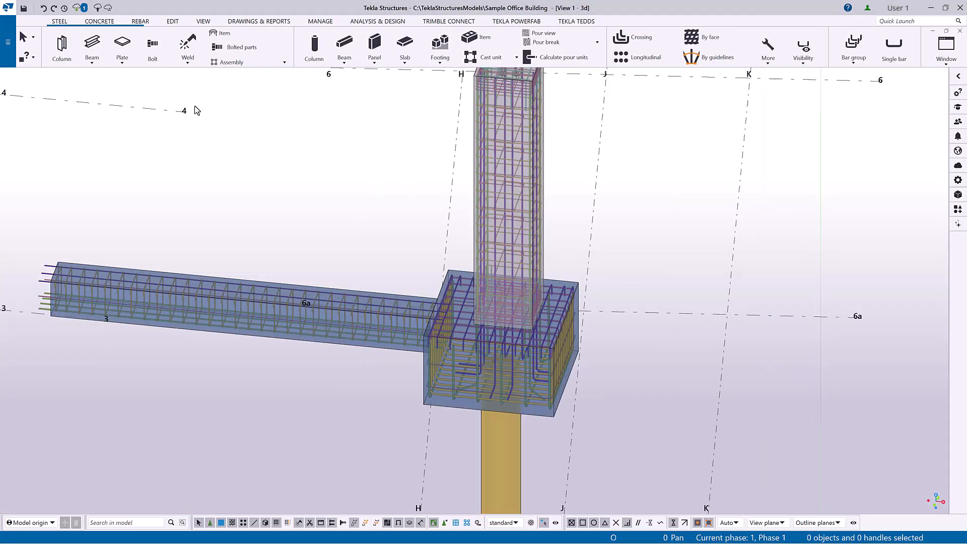
Read in User 2's shared changes and confirm
click(80, 7)
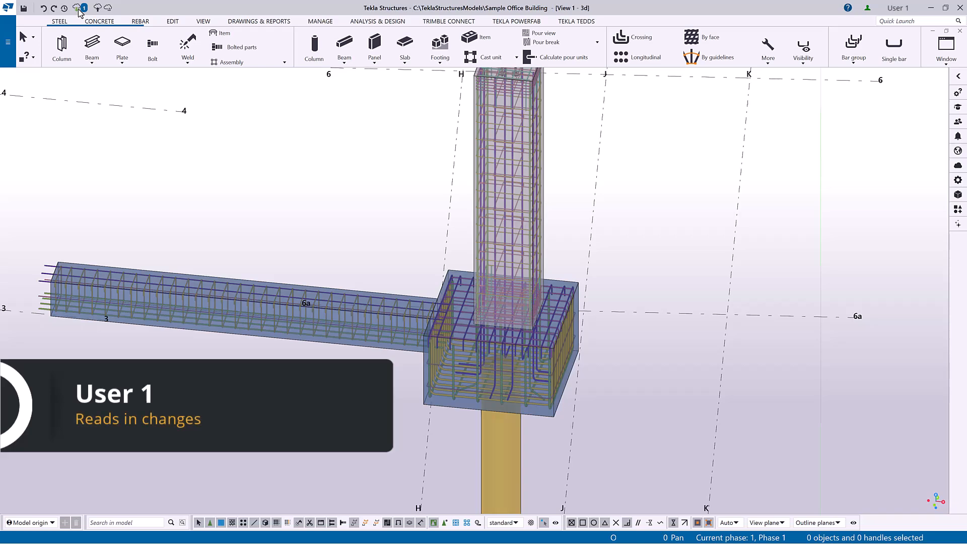
click(74, 8)
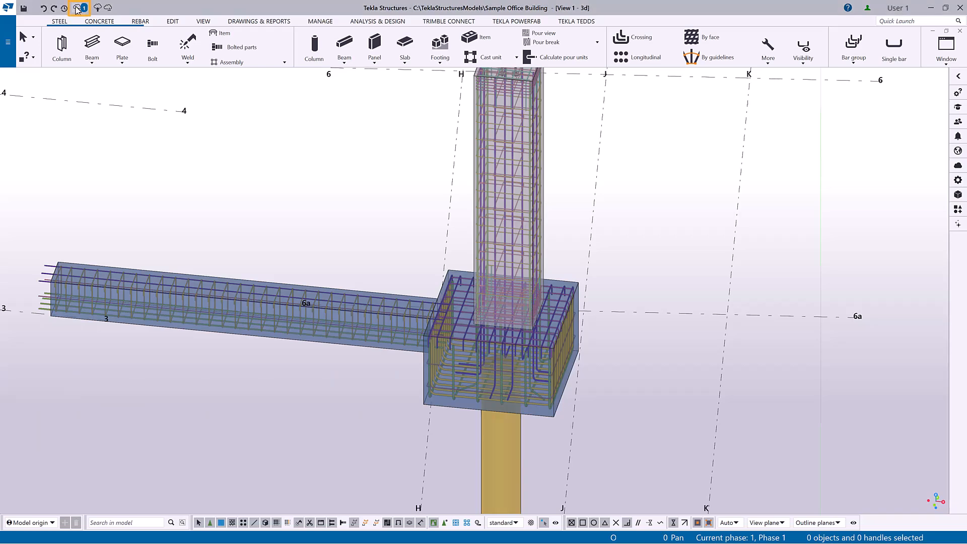
click(80, 8)
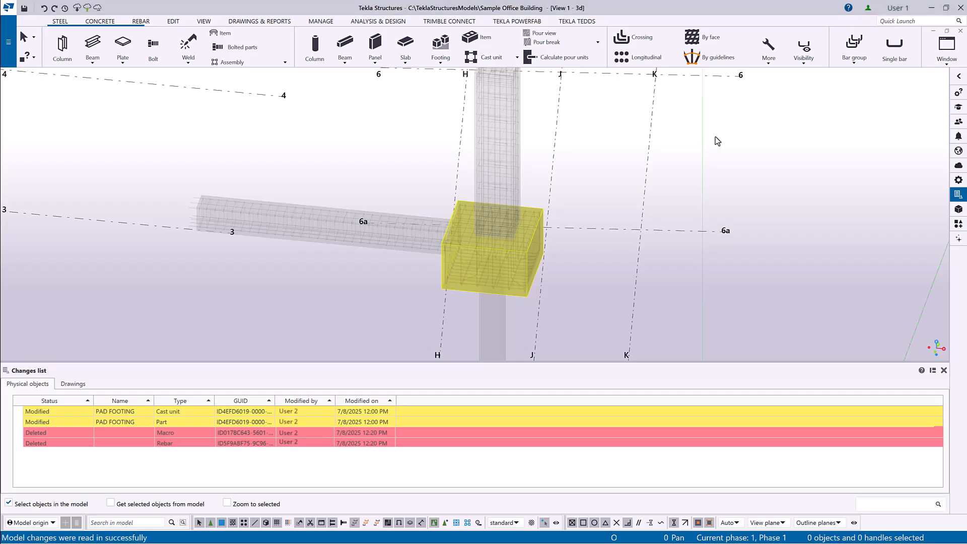
mouse_move(77, 387)
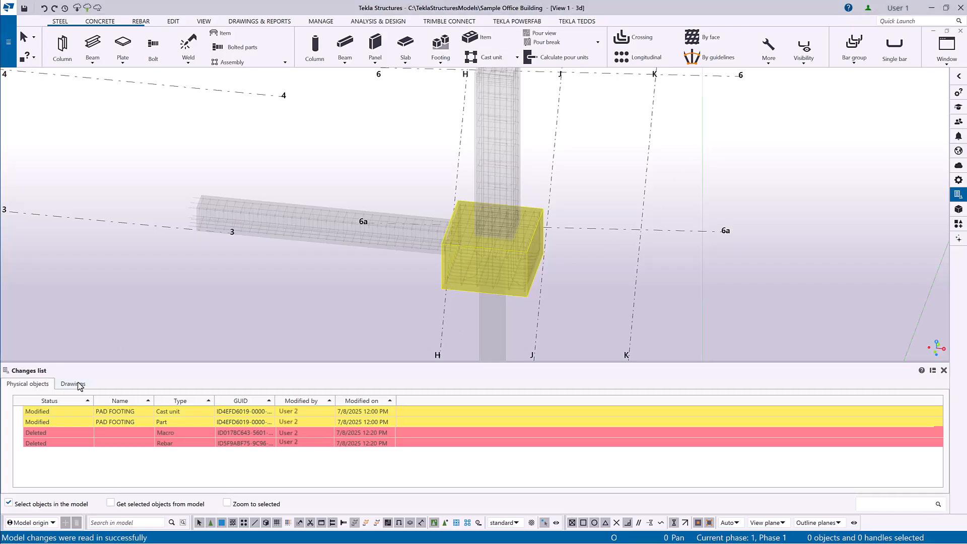
Check the three new drawings, then return to the changed physical objects
click(72, 383)
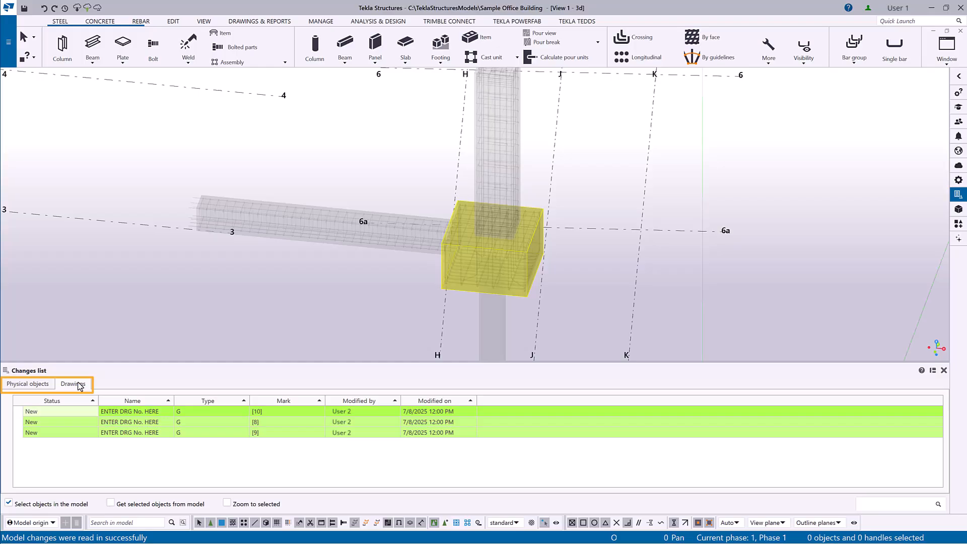
click(28, 384)
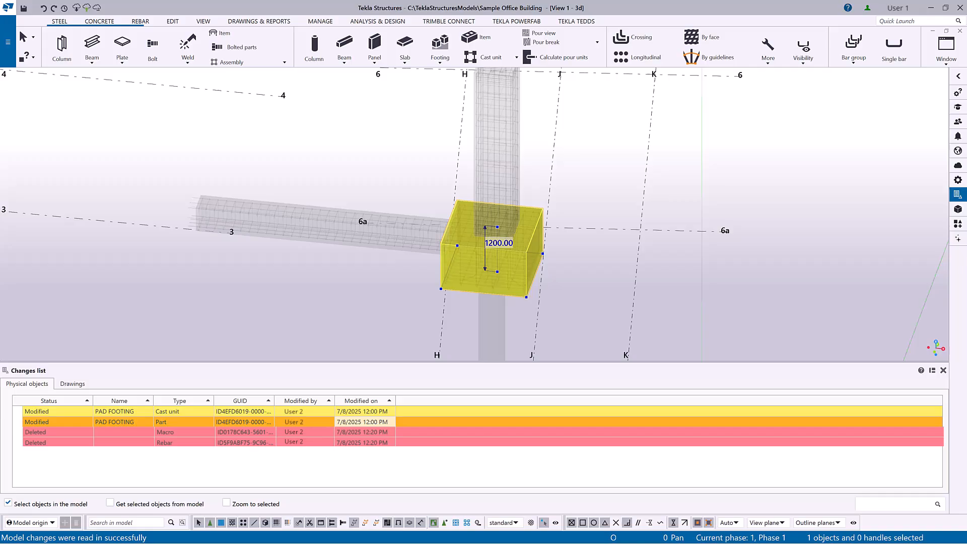
mouse_move(671, 223)
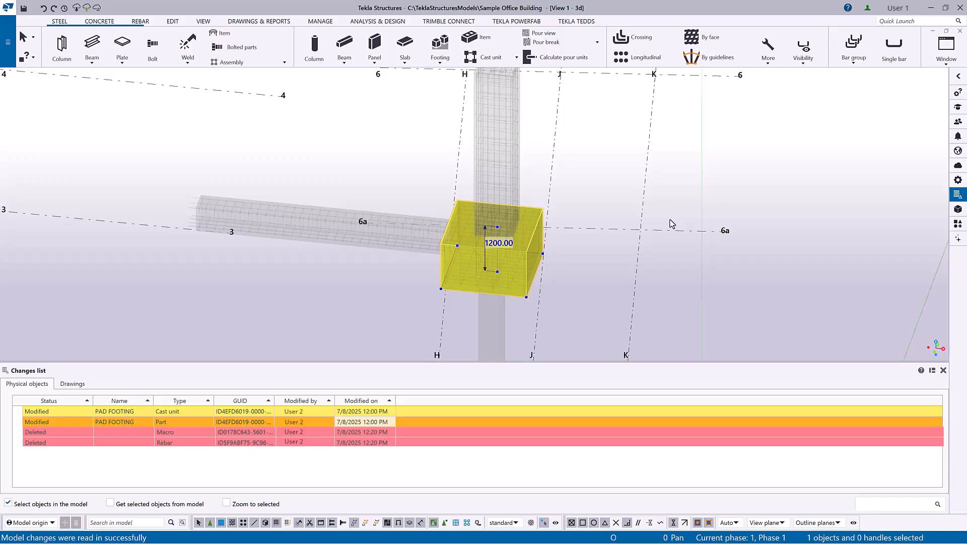
mouse_move(665, 129)
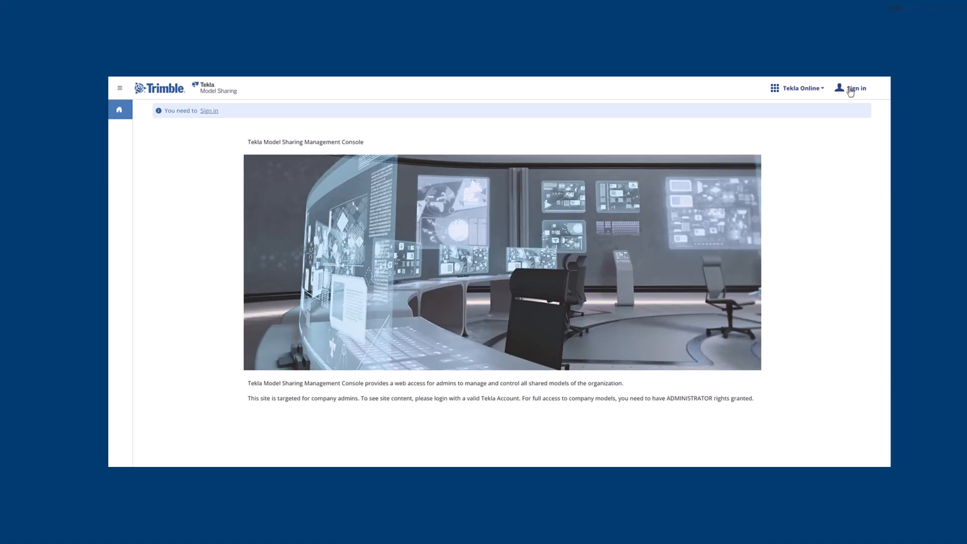
Sign in to the Management Console to view its Tekla Structures version dashboard
click(855, 88)
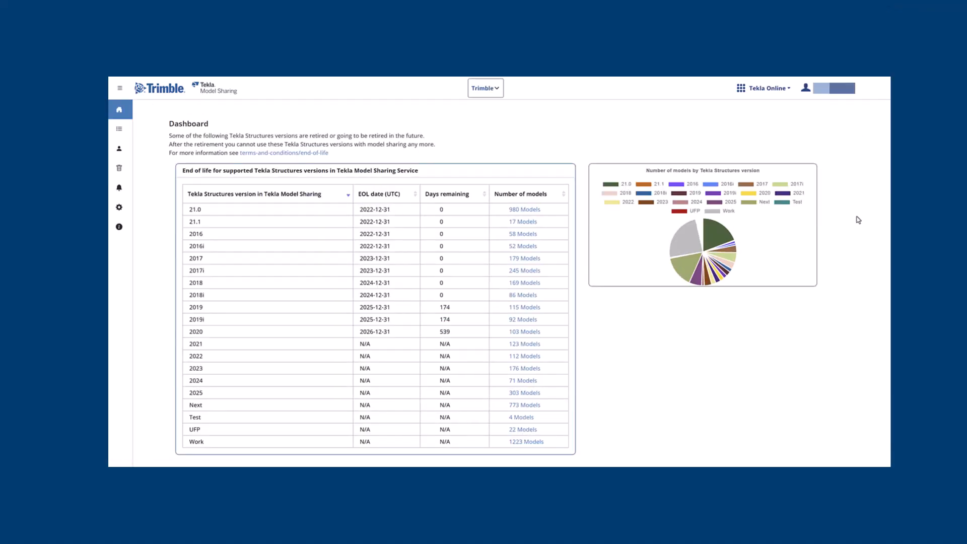